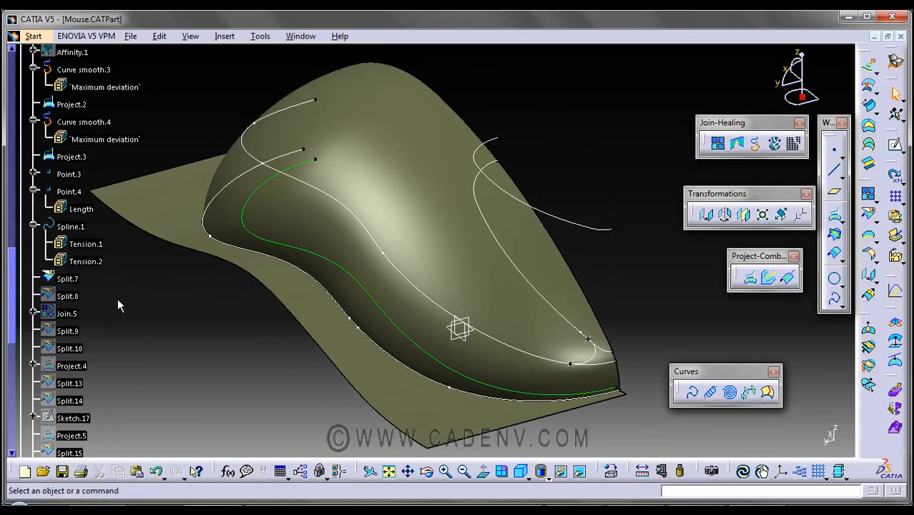
Step: Review Split.7's definition and its parents-children graph, then dismiss both
left_click(66, 277)
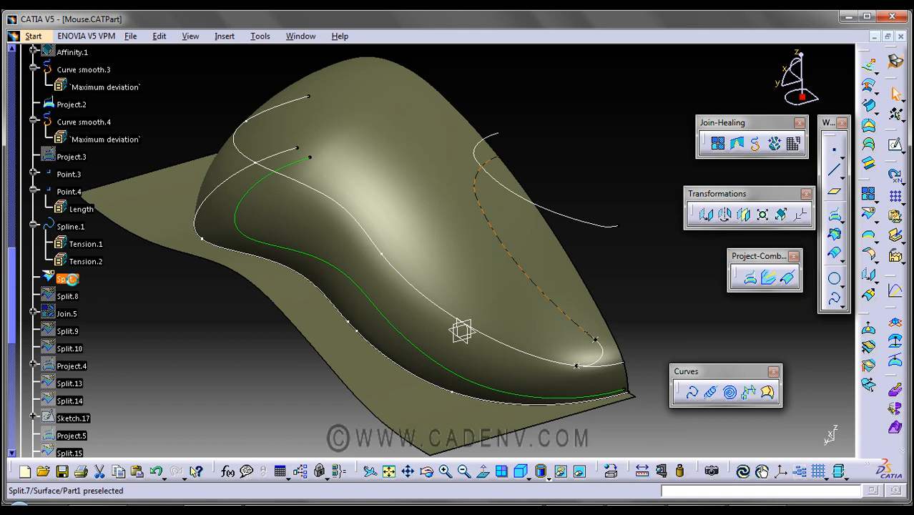
double_click(66, 279)
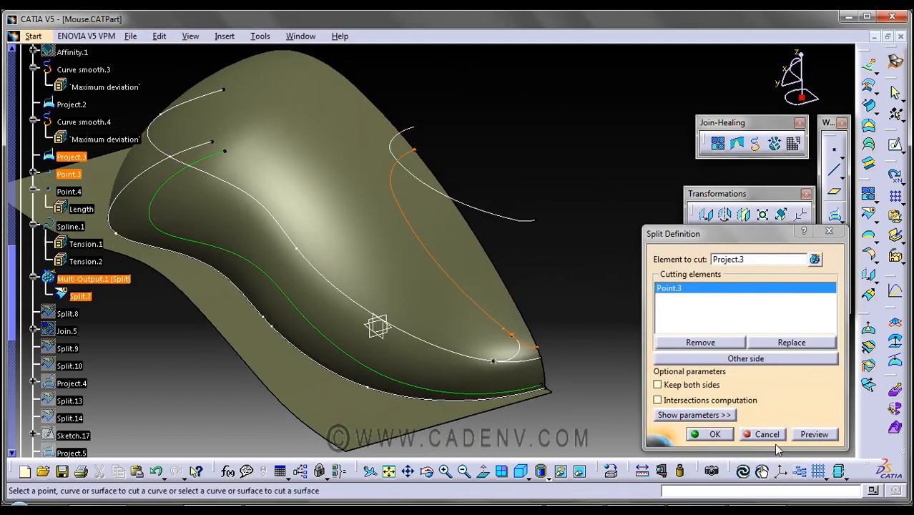
left_click(714, 434)
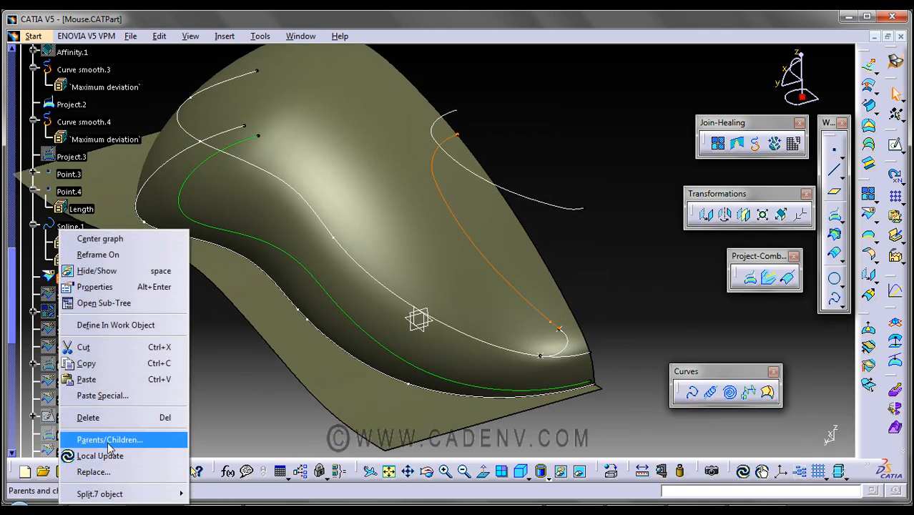
left_click(108, 438)
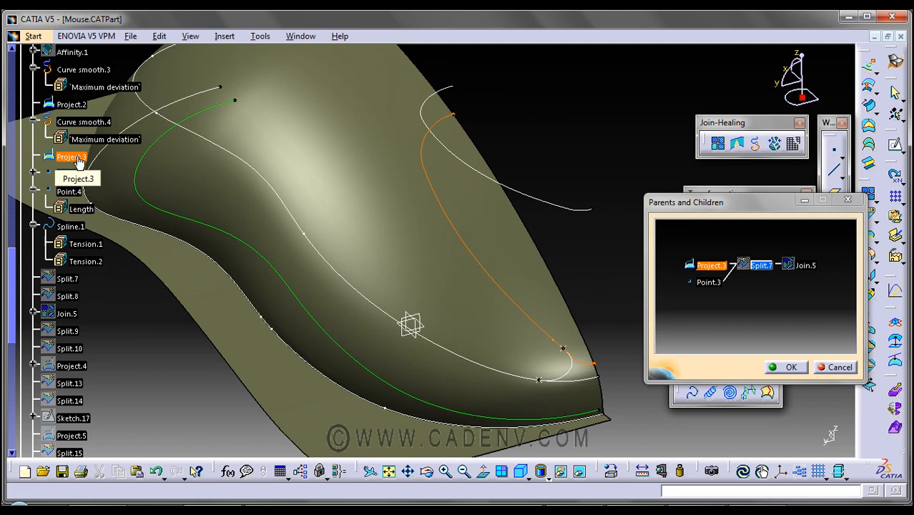
left_click_drag(411, 326, 503, 300)
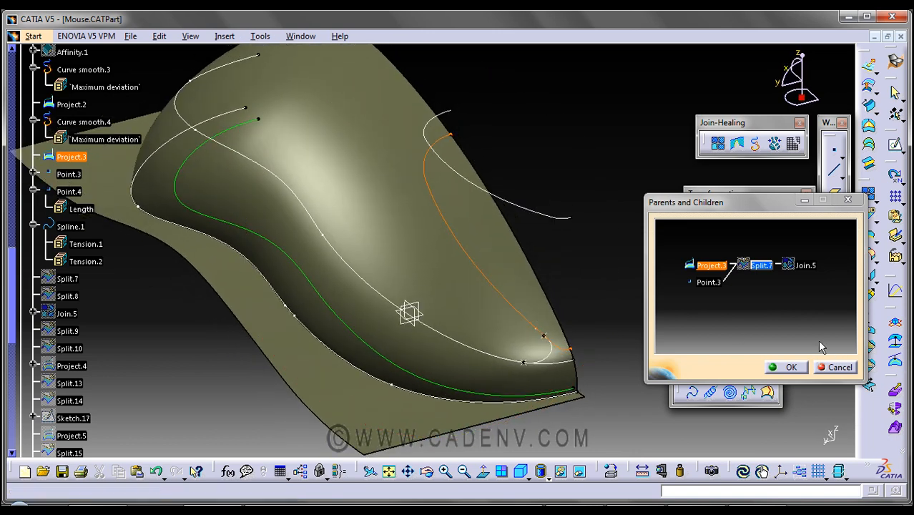
left_click(707, 282)
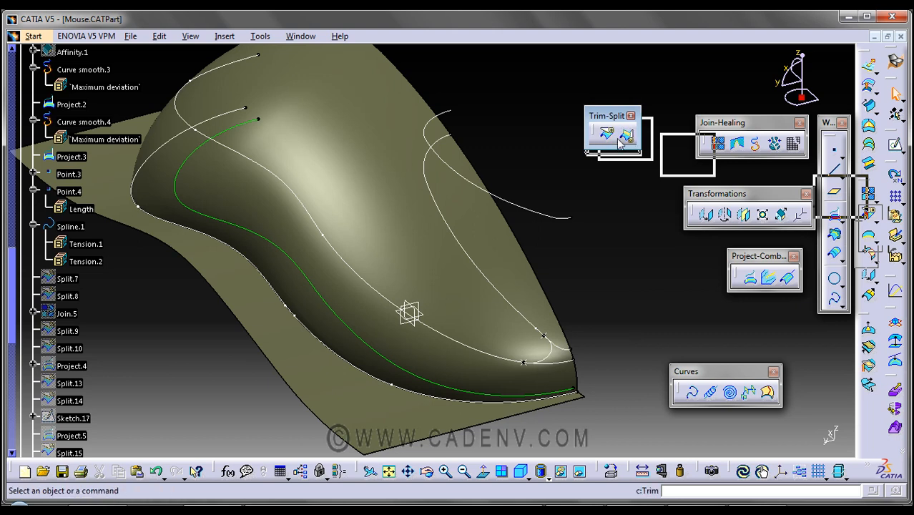
mouse_move(613, 135)
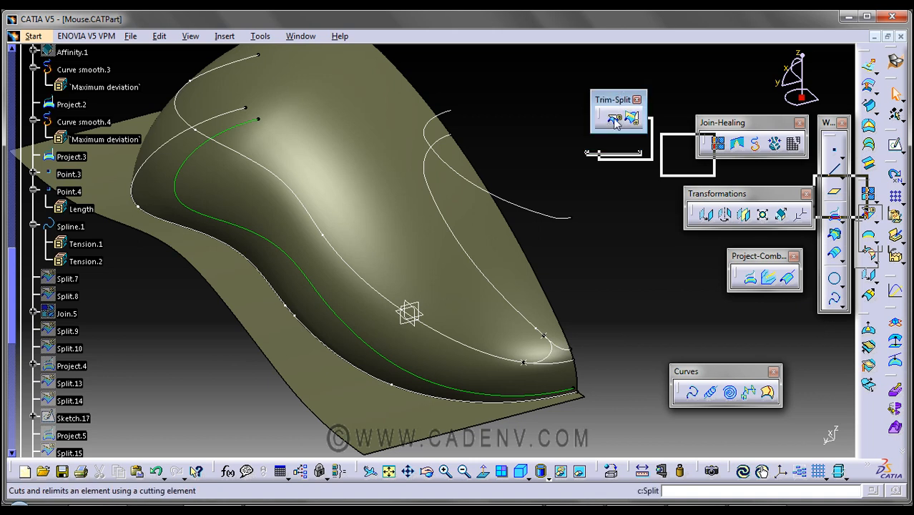
Step: Split Project.3 at Point.3, toggling Other side to choose the kept portion
left_click(613, 117)
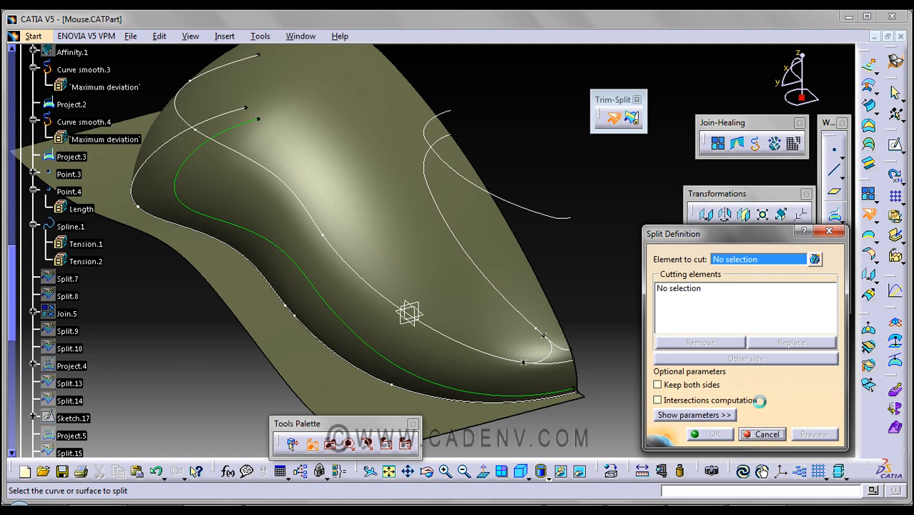
left_click(512, 295)
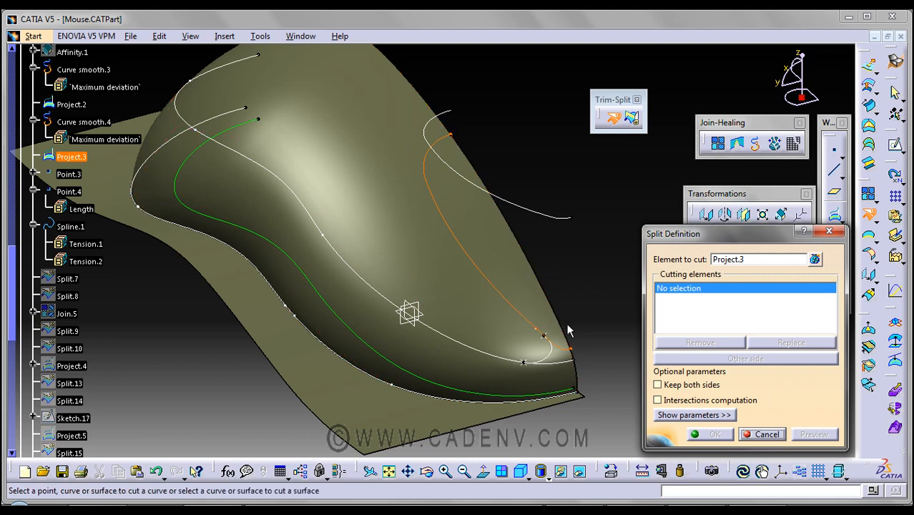
mouse_move(550, 342)
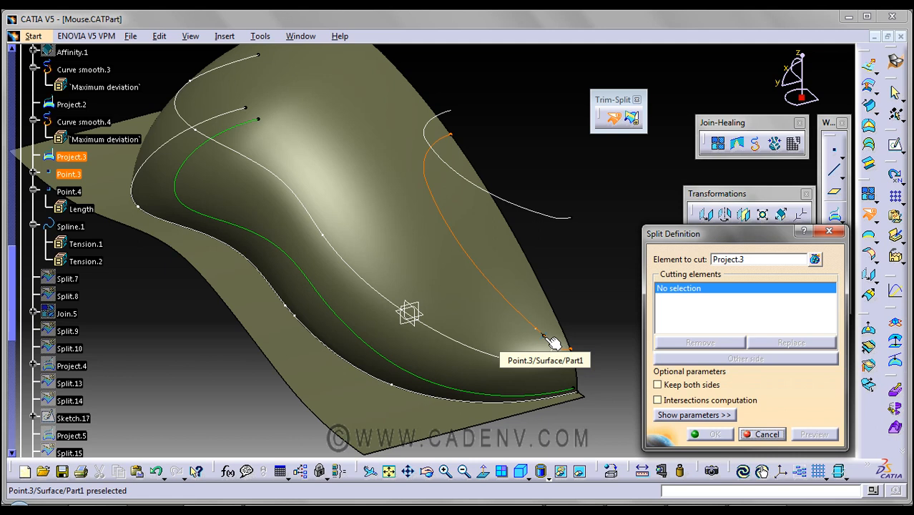
left_click(536, 329)
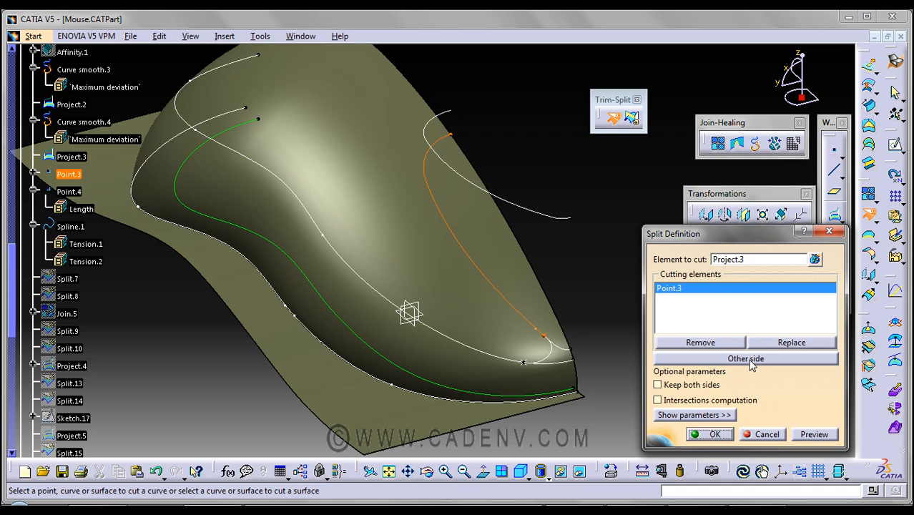
left_click(745, 357)
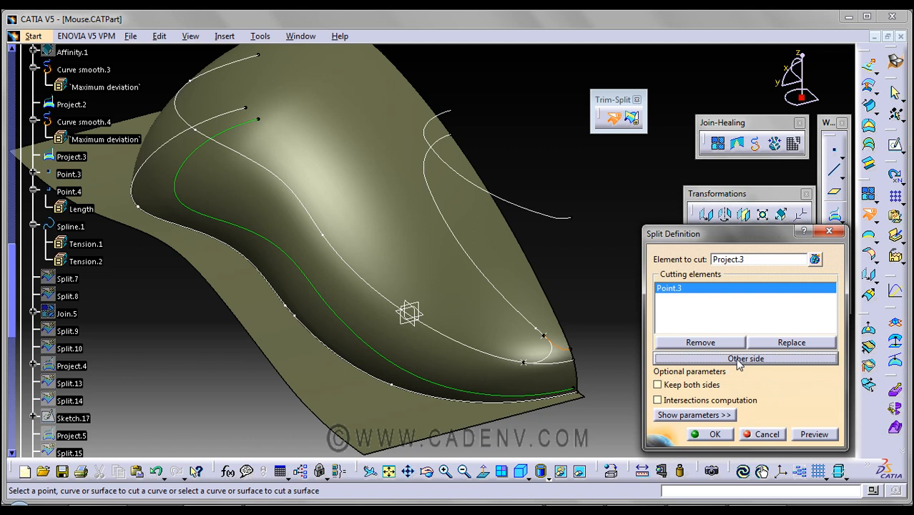
left_click(745, 357)
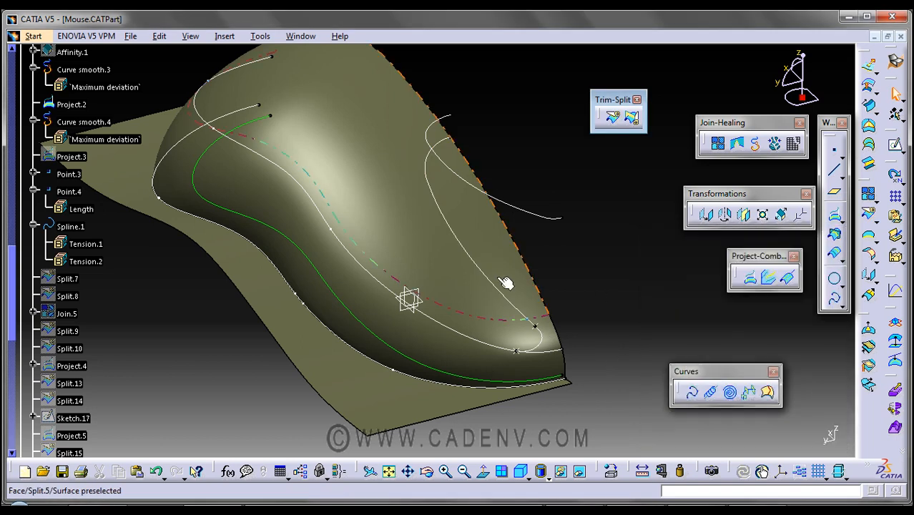
mouse_move(543, 286)
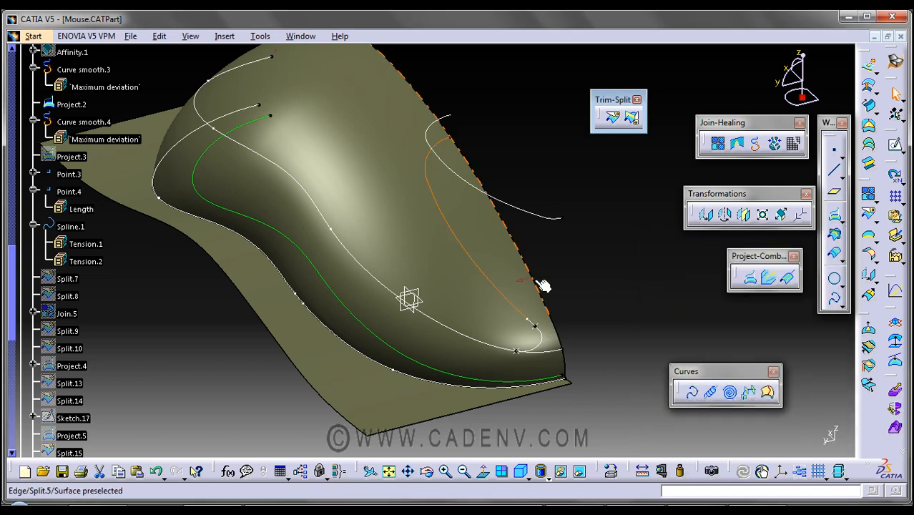
Step: Show the parents and children of Split.8, revealing Project.2, Point.4 and Join.5
left_click(541, 286)
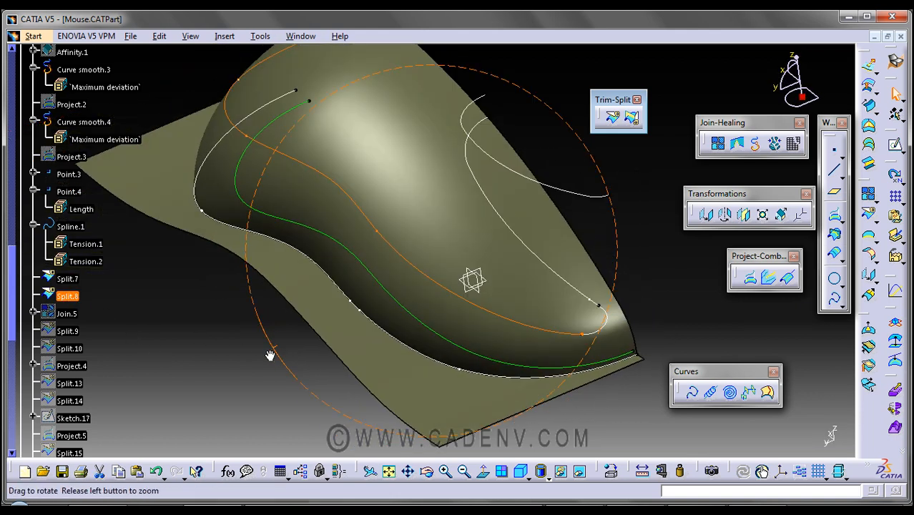
right_click(67, 294)
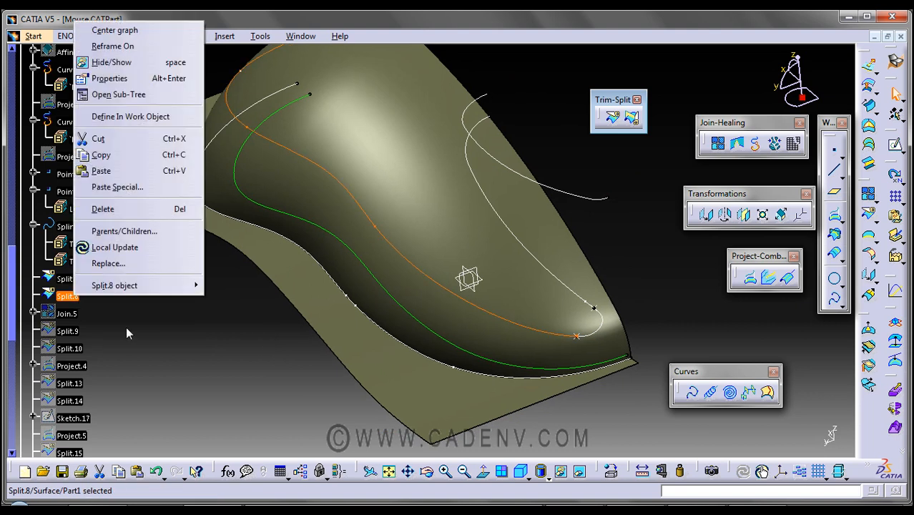
left_click(123, 230)
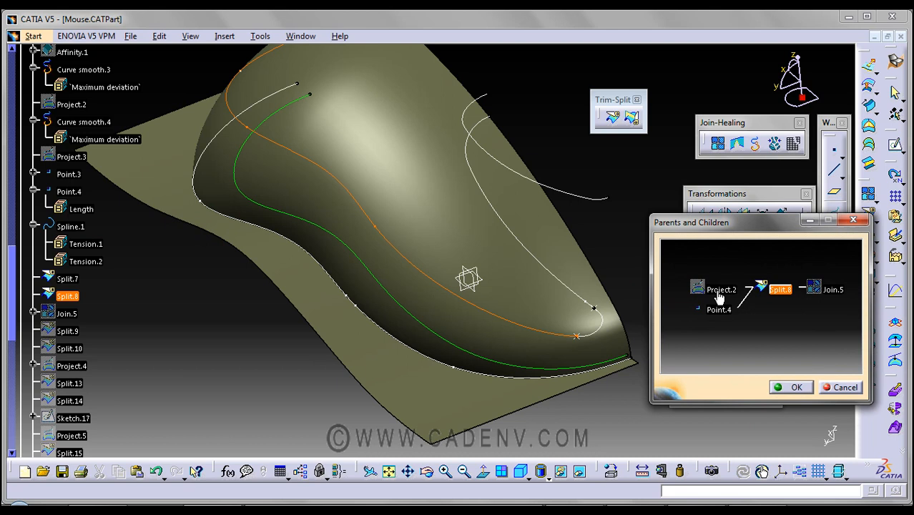
Step: Hide Project.2 from the model via Hide/Show in the dependency graph
right_click(721, 289)
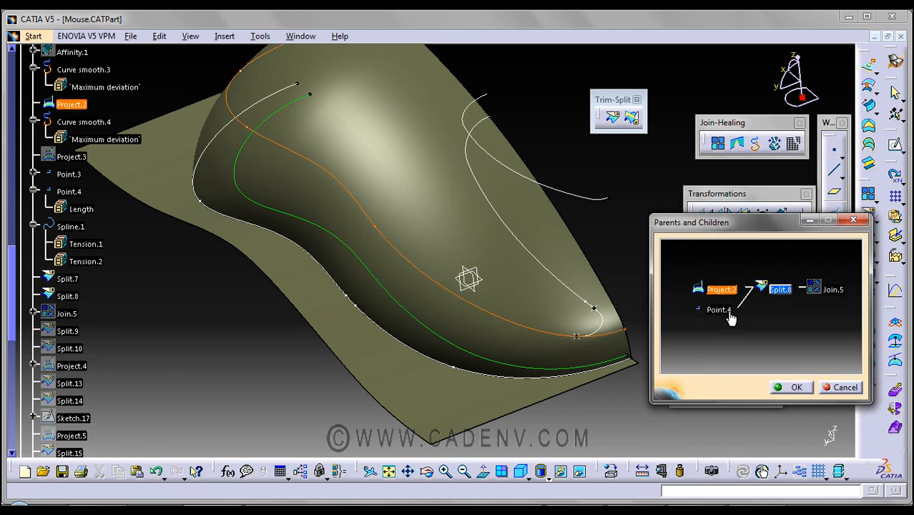
mouse_move(721, 289)
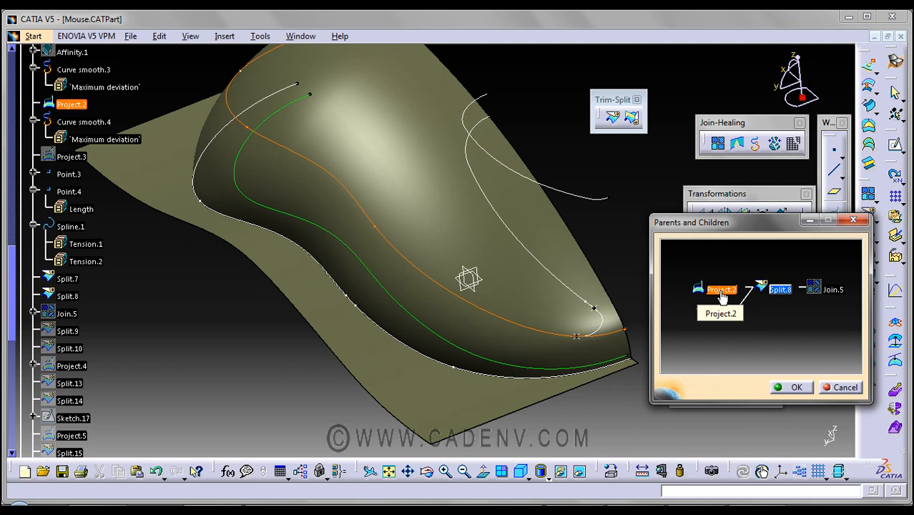
right_click(720, 289)
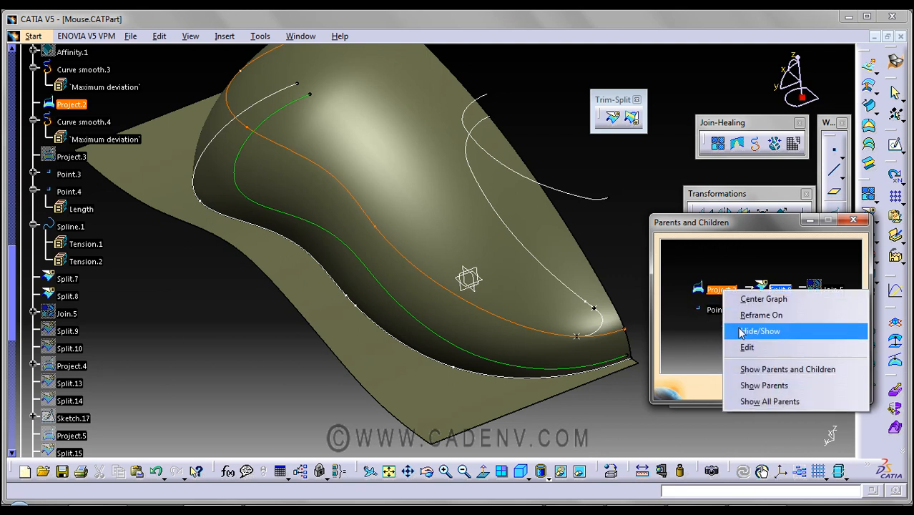
left_click(759, 331)
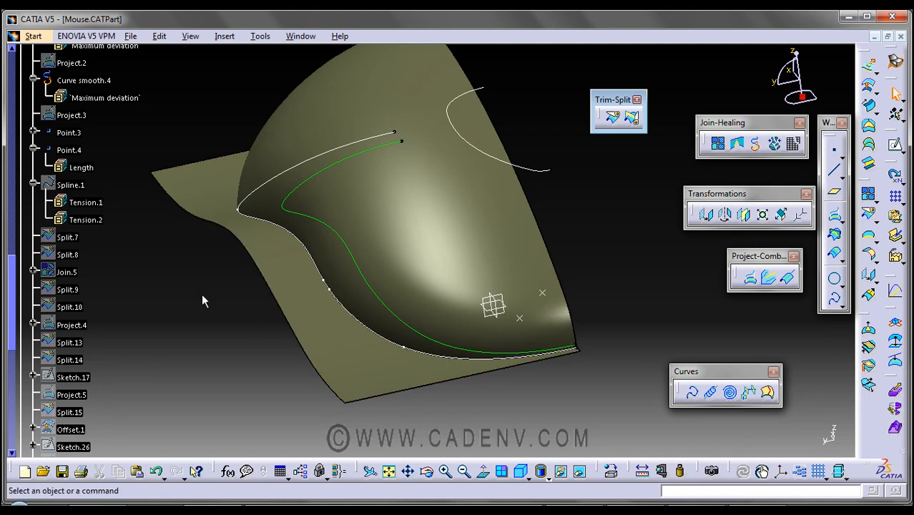
right_click(65, 272)
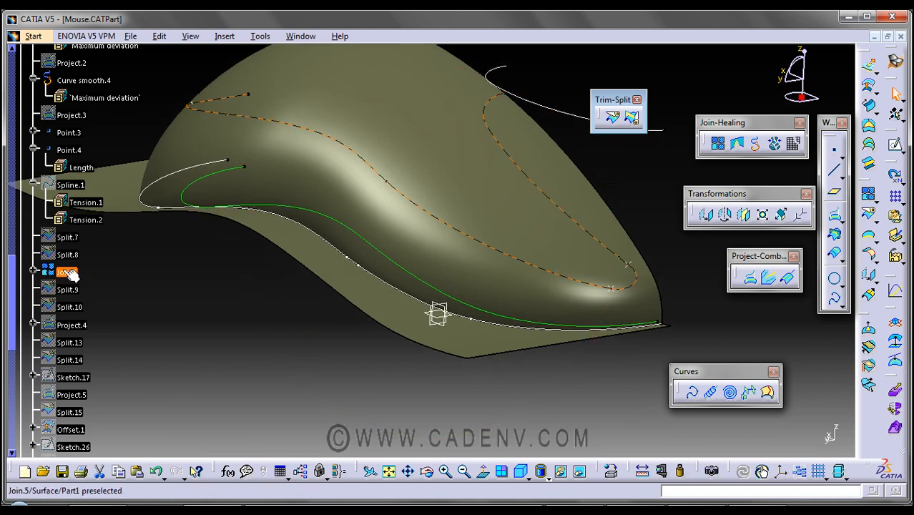
double_click(66, 271)
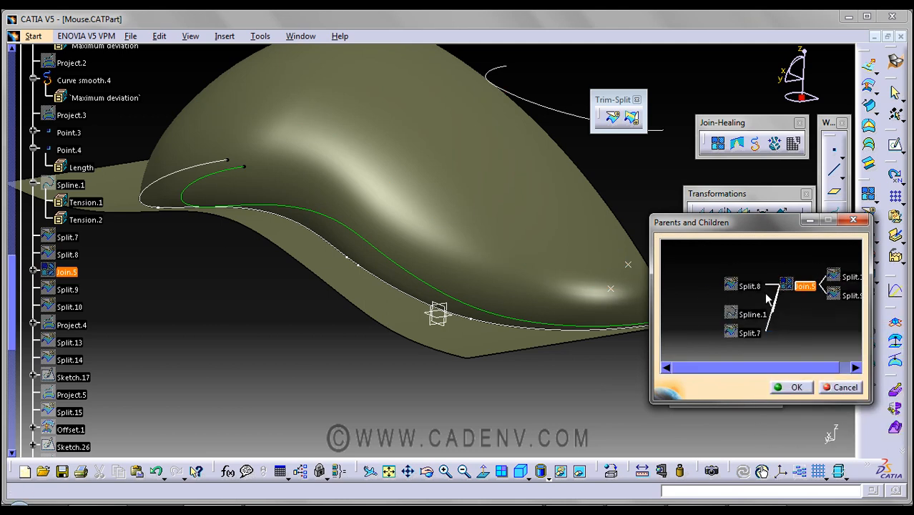
left_click(749, 286)
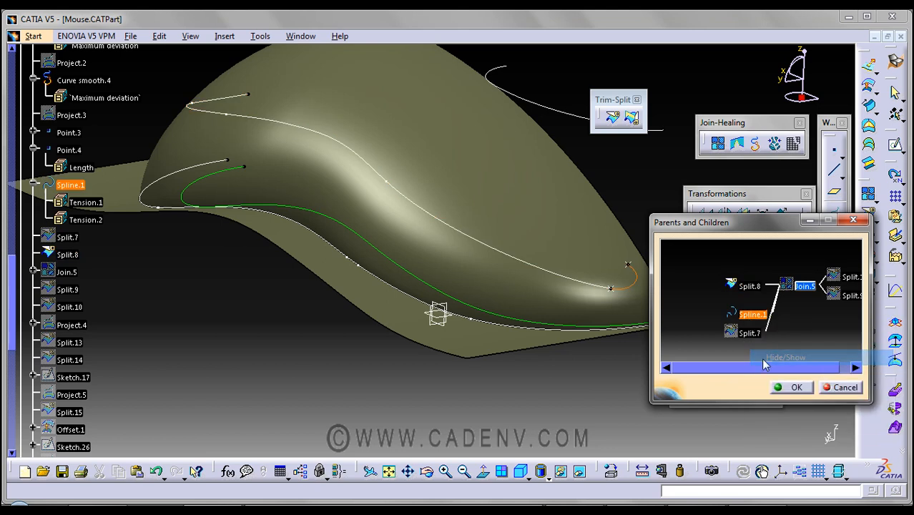
right_click(749, 330)
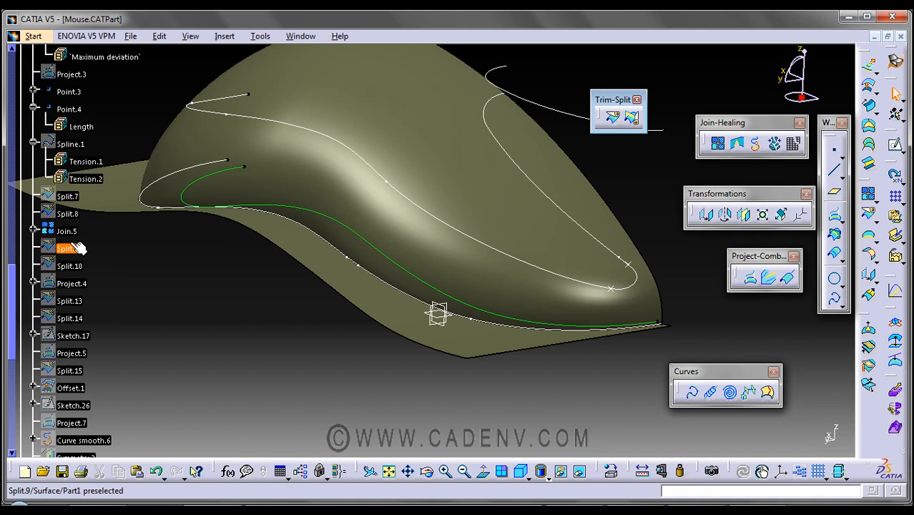
left_click(64, 246)
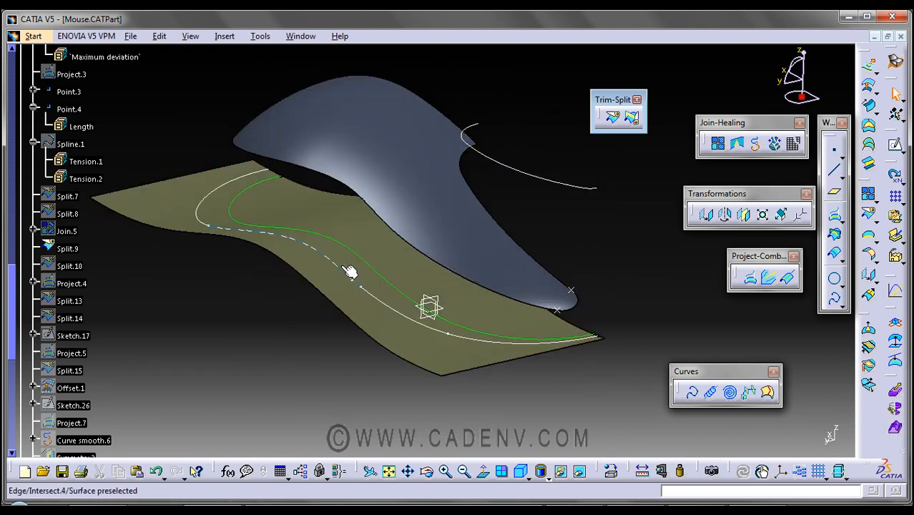
left_click_drag(350, 272, 341, 297)
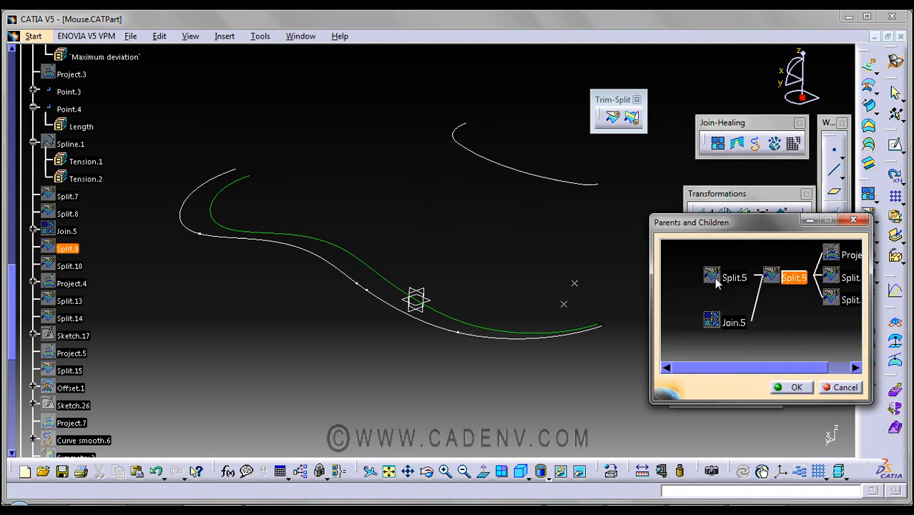
left_click(734, 277)
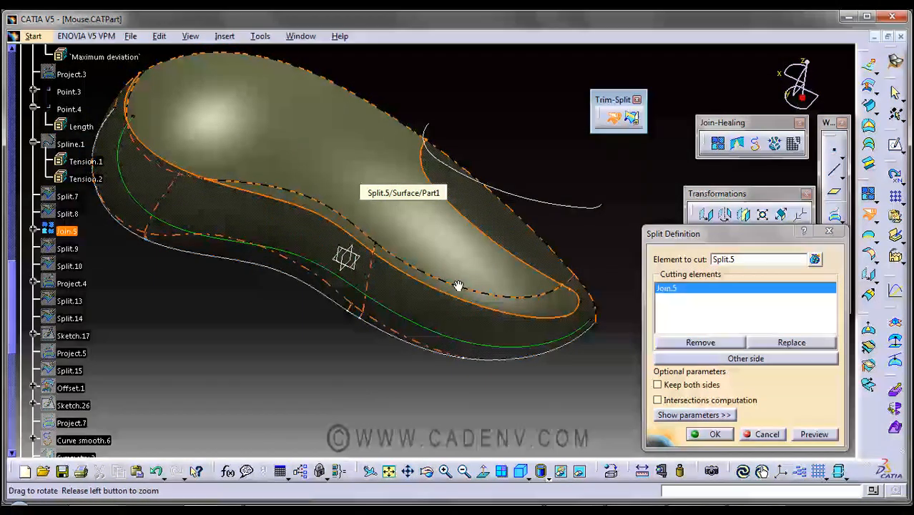
left_click_drag(458, 286, 429, 243)
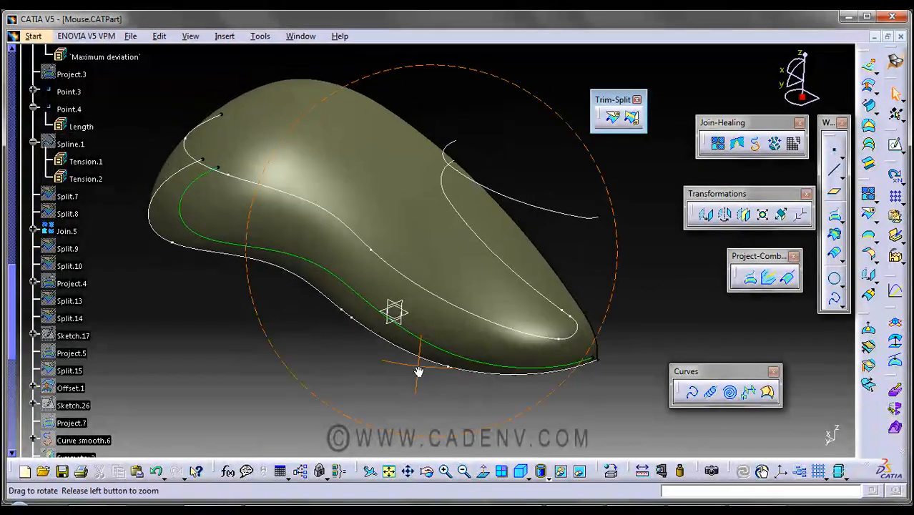
left_click_drag(417, 372, 474, 289)
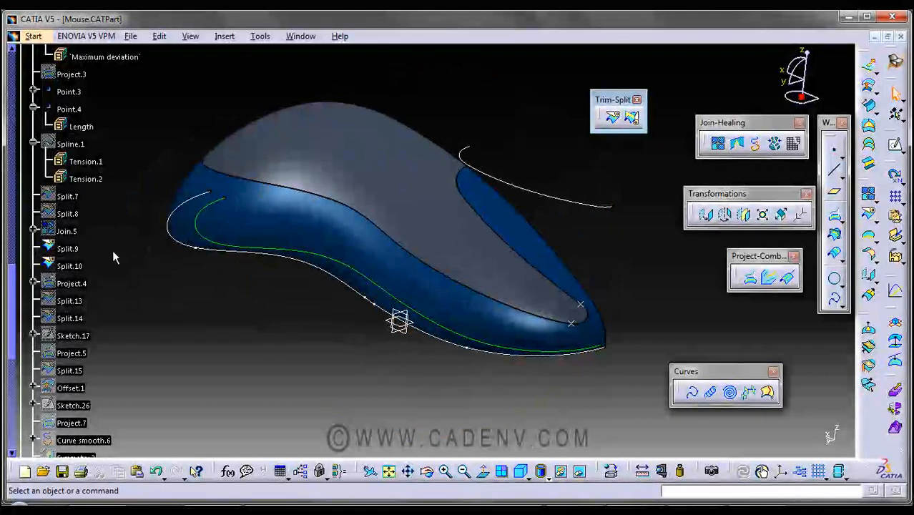
mouse_move(68, 249)
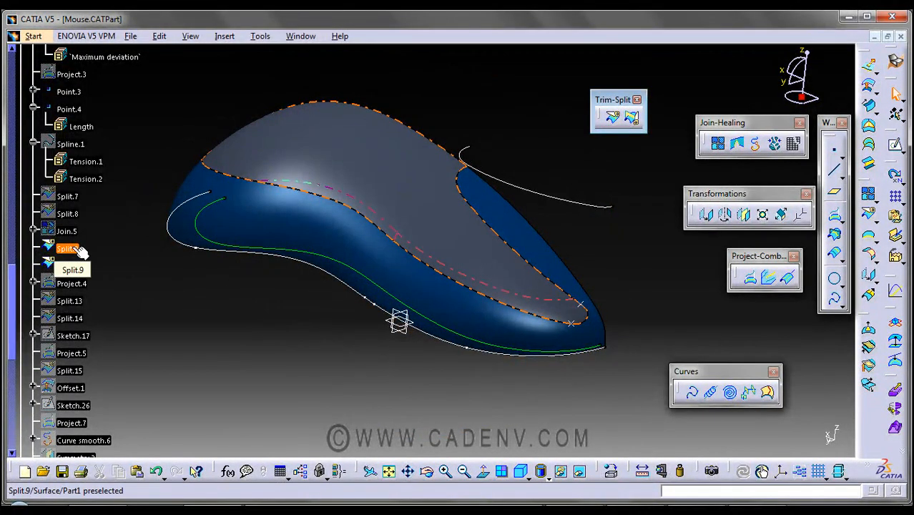
Step: Pick Split.9 and Split.10, reframe on Join.5 in Split.10's graph, then cancel
left_click(69, 264)
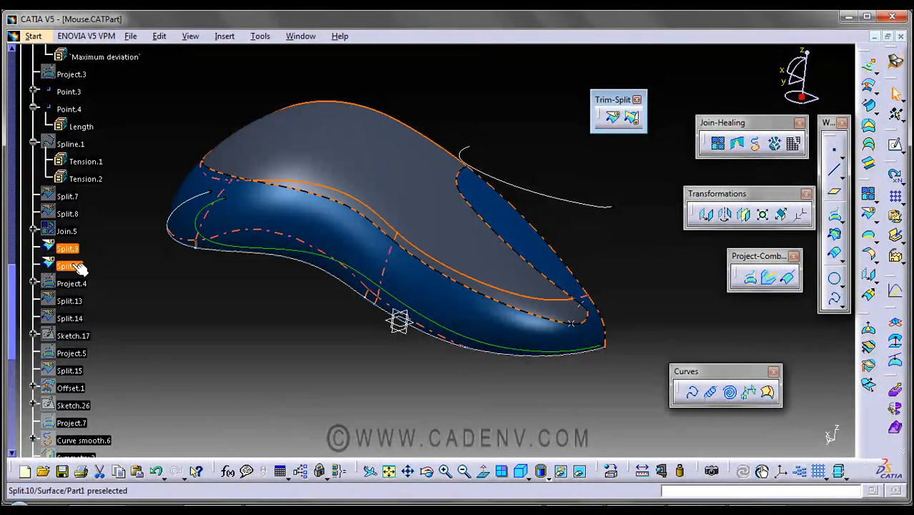
left_click(69, 265)
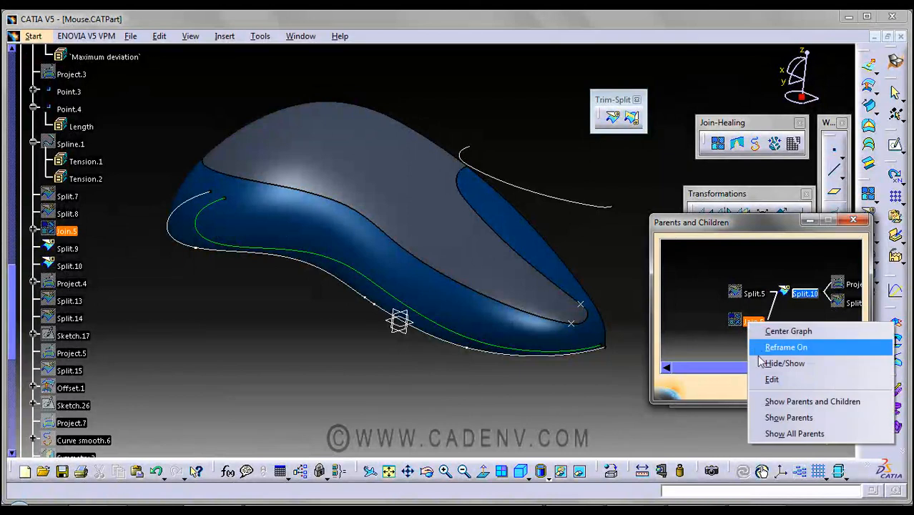
left_click(785, 347)
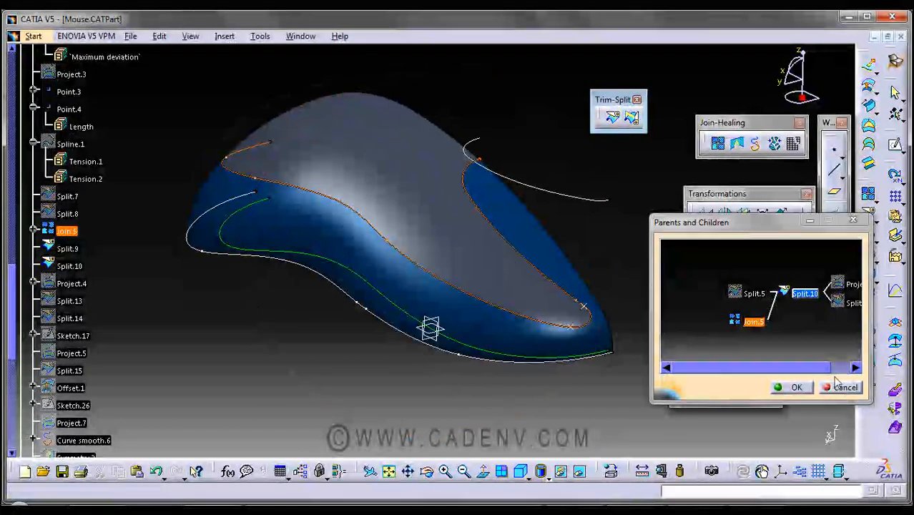
left_click(795, 386)
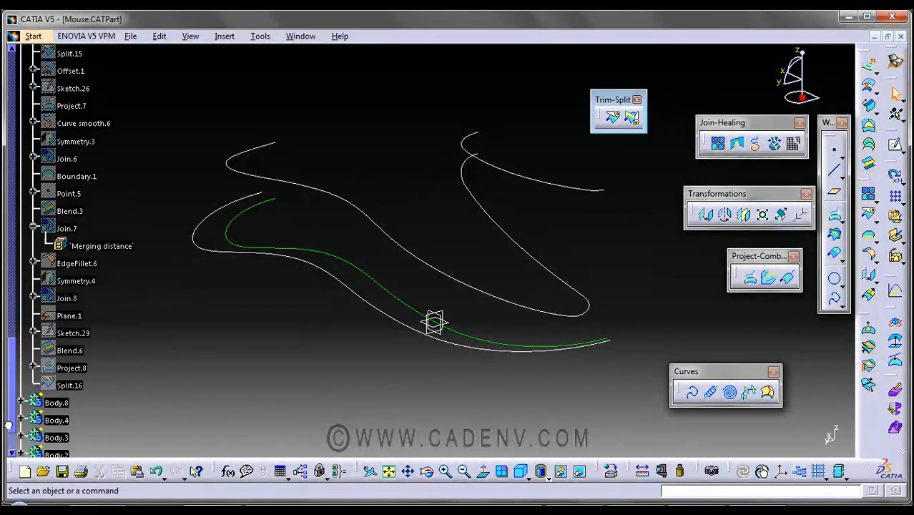
Step: Show Split.5 again and review Split.9's parents, highlighting Join.5, then OK
left_click(69, 386)
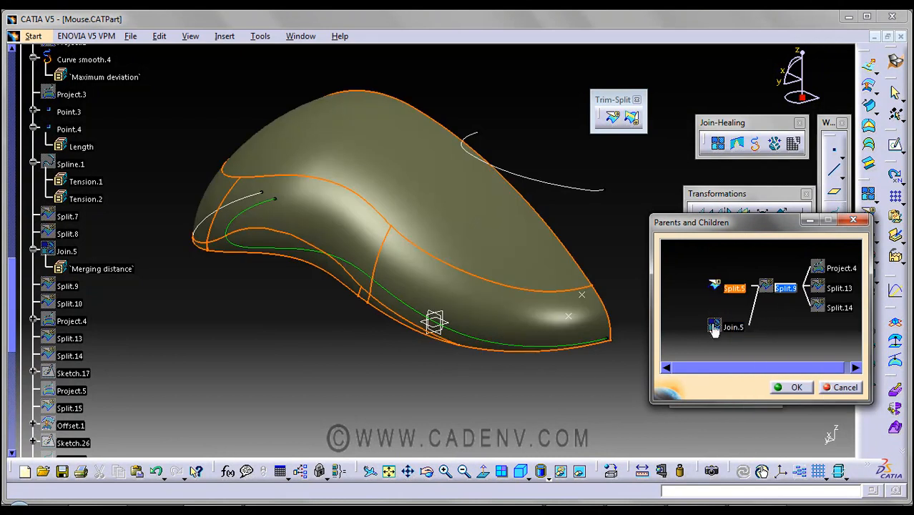
left_click(732, 326)
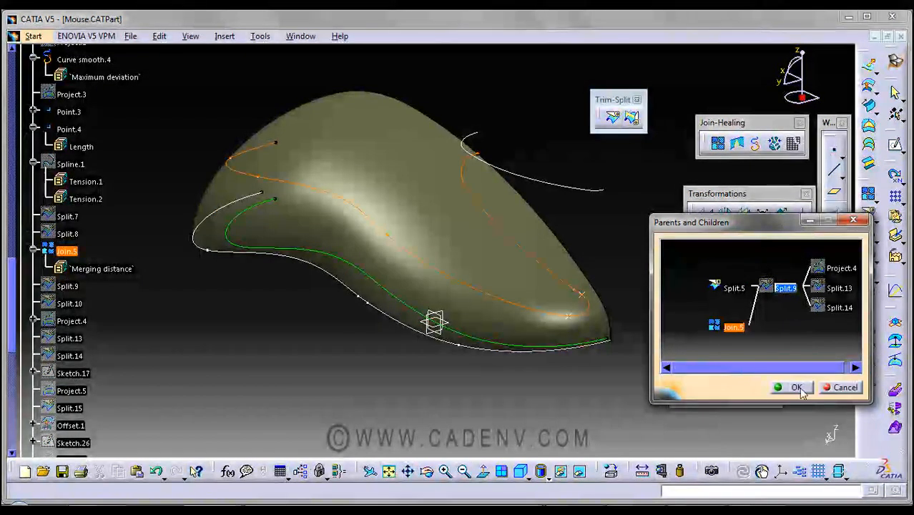
left_click(794, 386)
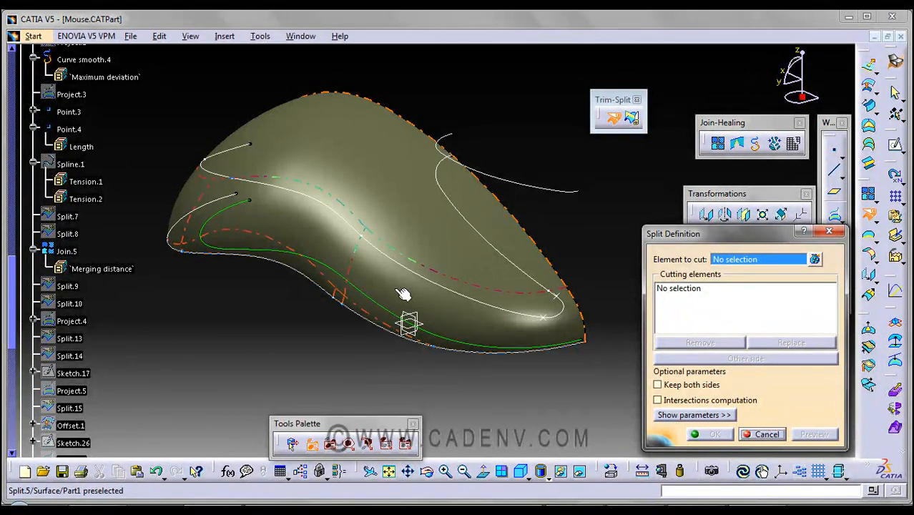
mouse_move(403, 295)
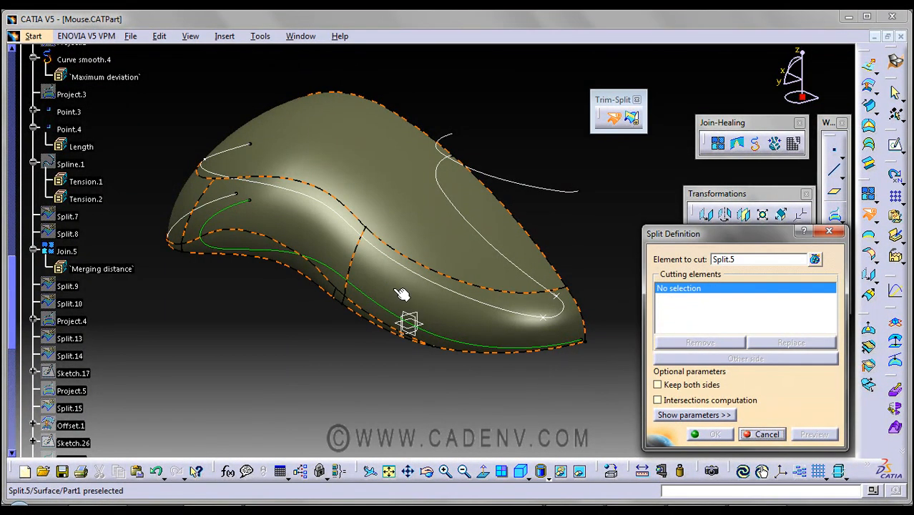
mouse_move(422, 279)
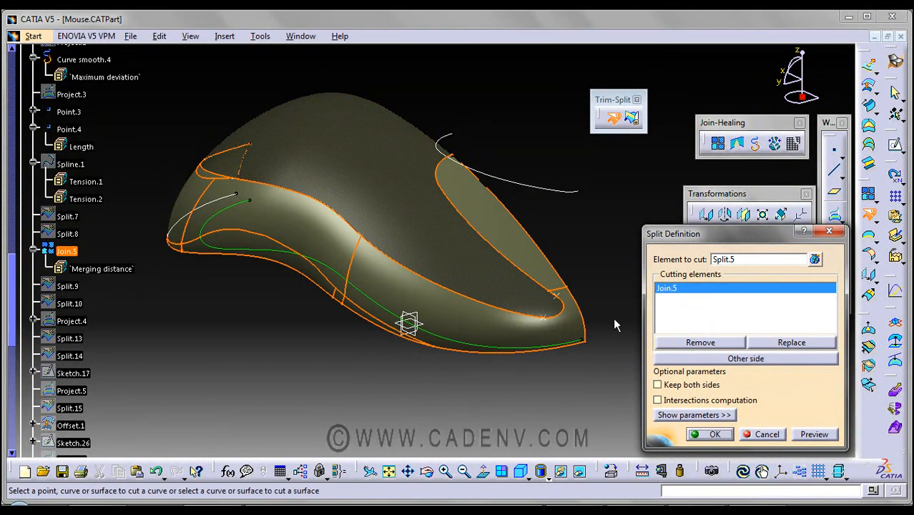
mouse_move(542, 322)
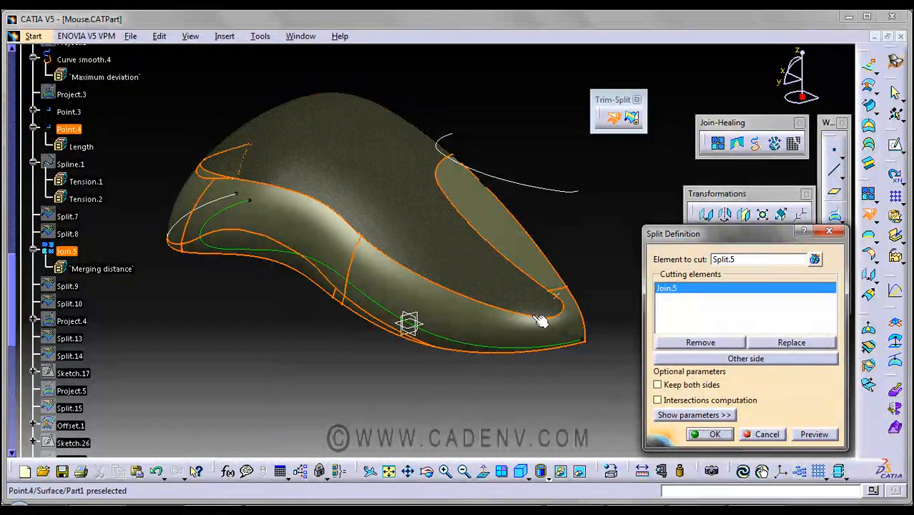